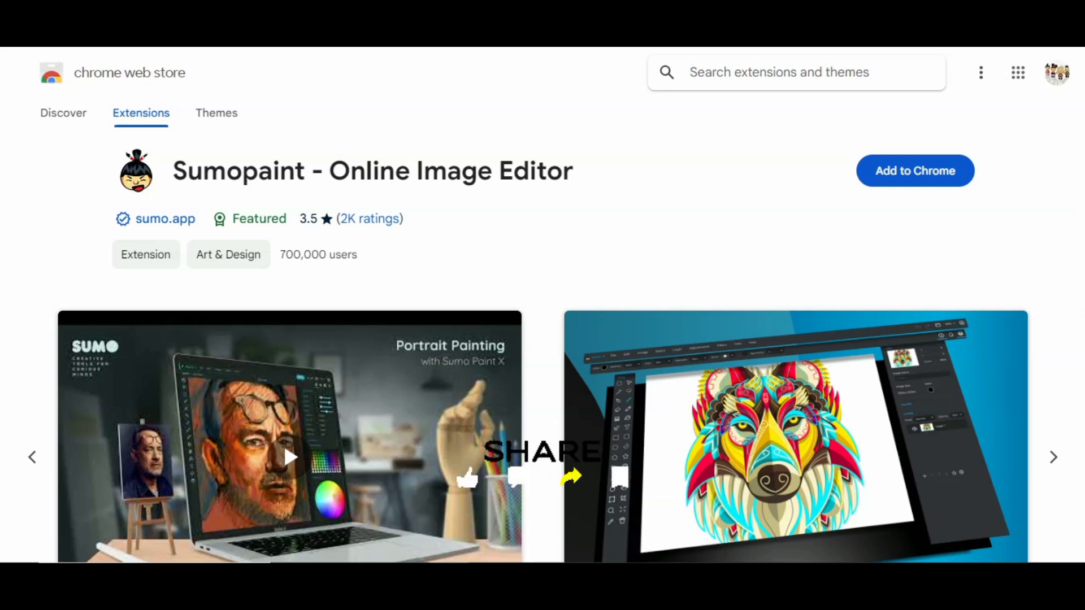
Add the Sumopaint - Online Image Editor extension to Chrome and confirm the installation.
scroll(down, 3)
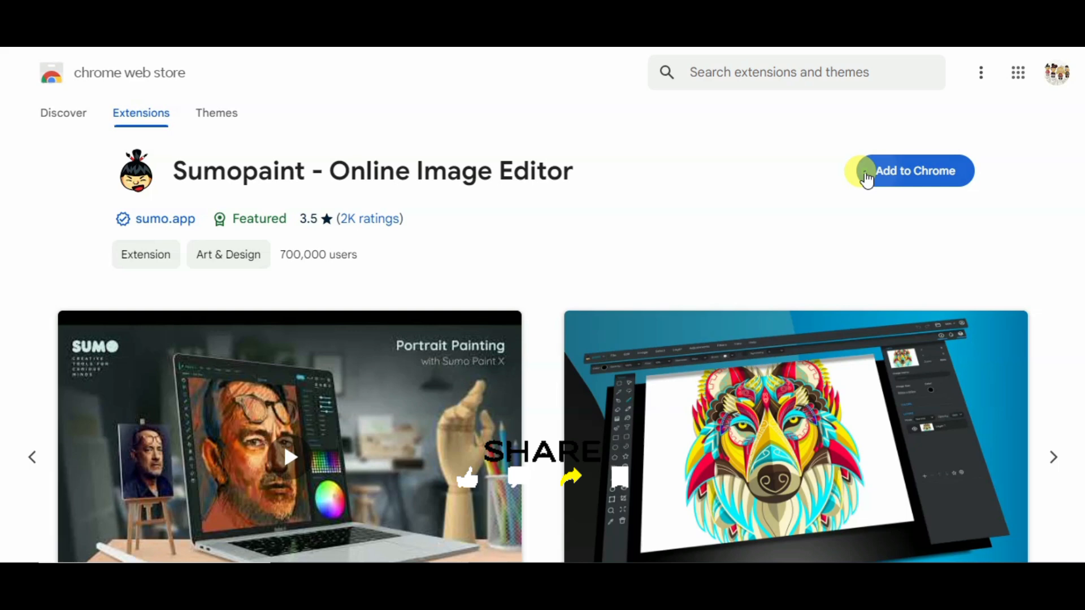
click(915, 170)
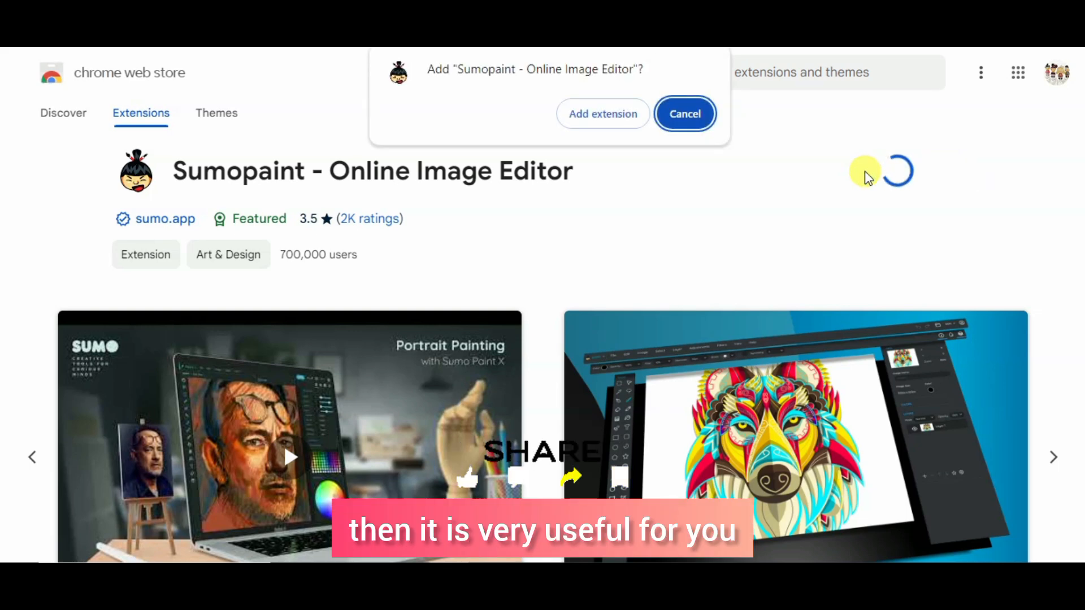
click(602, 113)
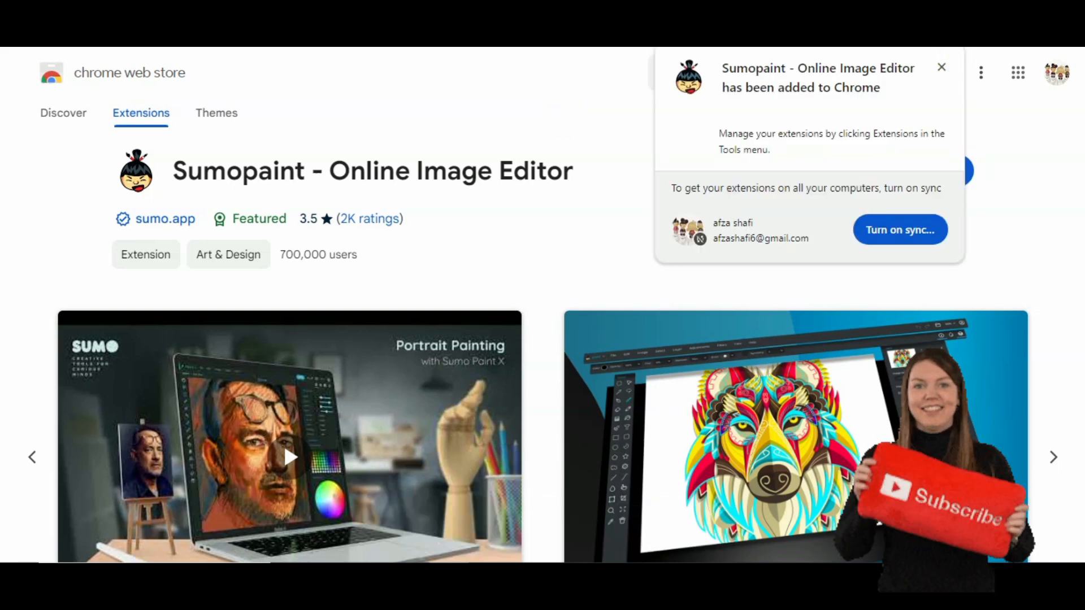
Launch 'Sumopaint - Online Image Editor' from Chrome's extensions list.
click(1018, 73)
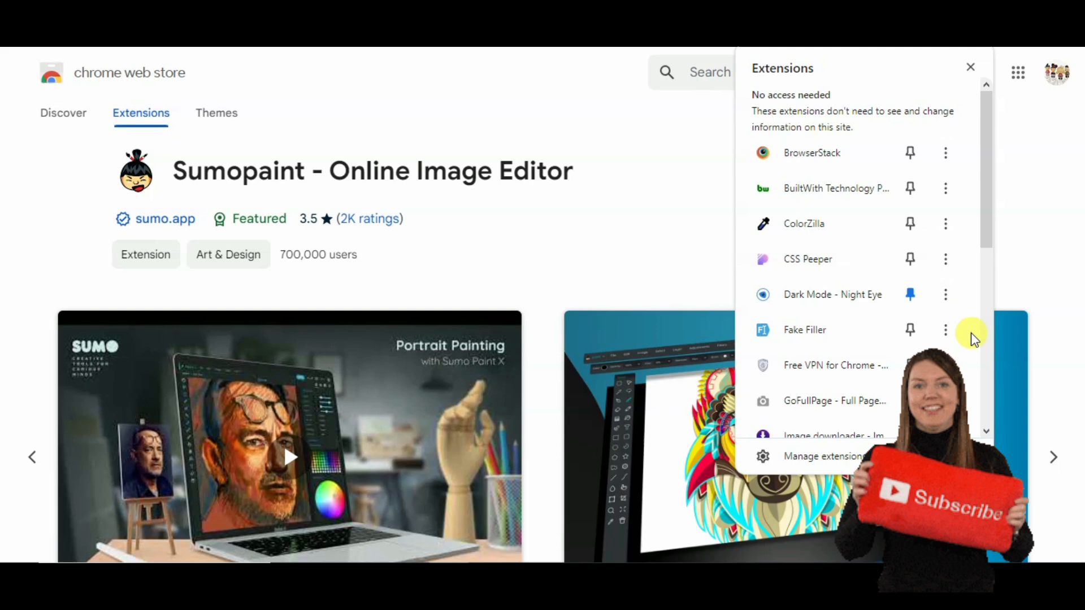
scroll(down, 3)
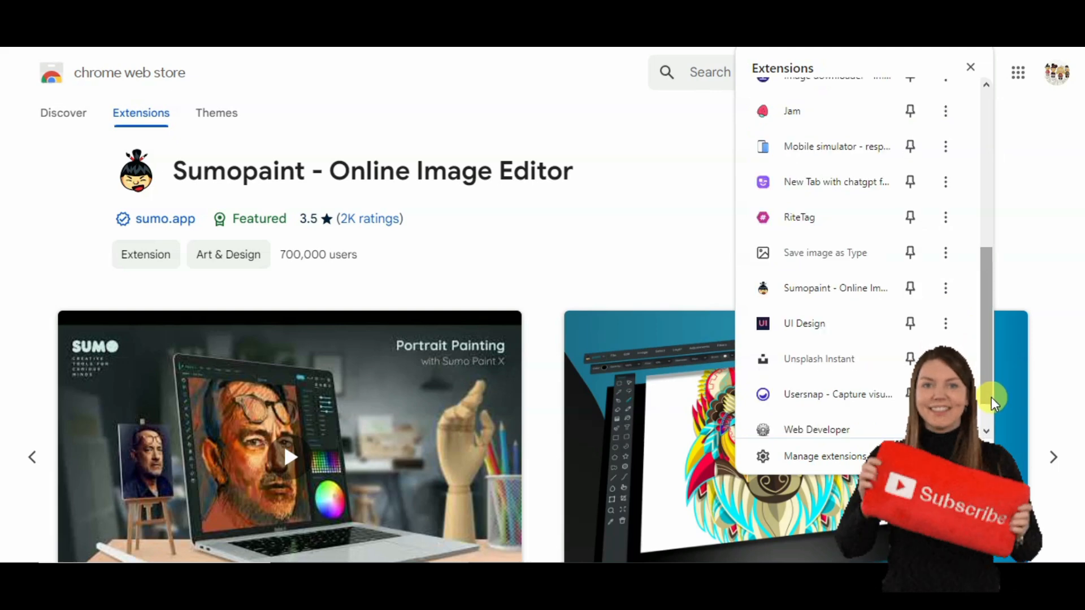
click(910, 307)
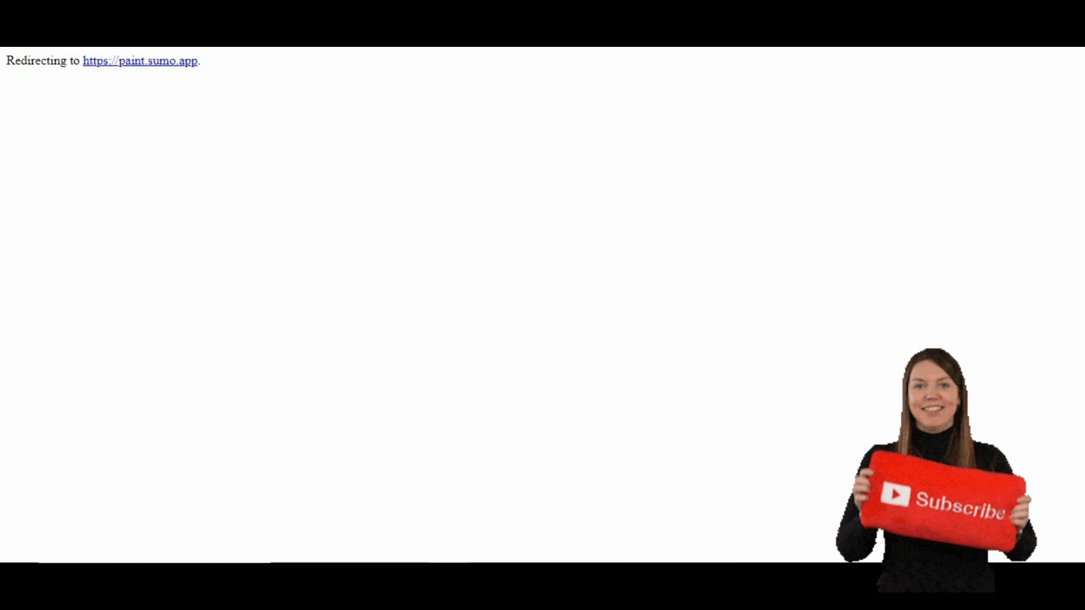
Open the Sumo Paint web app and create a new Full HD canvas.
click(139, 61)
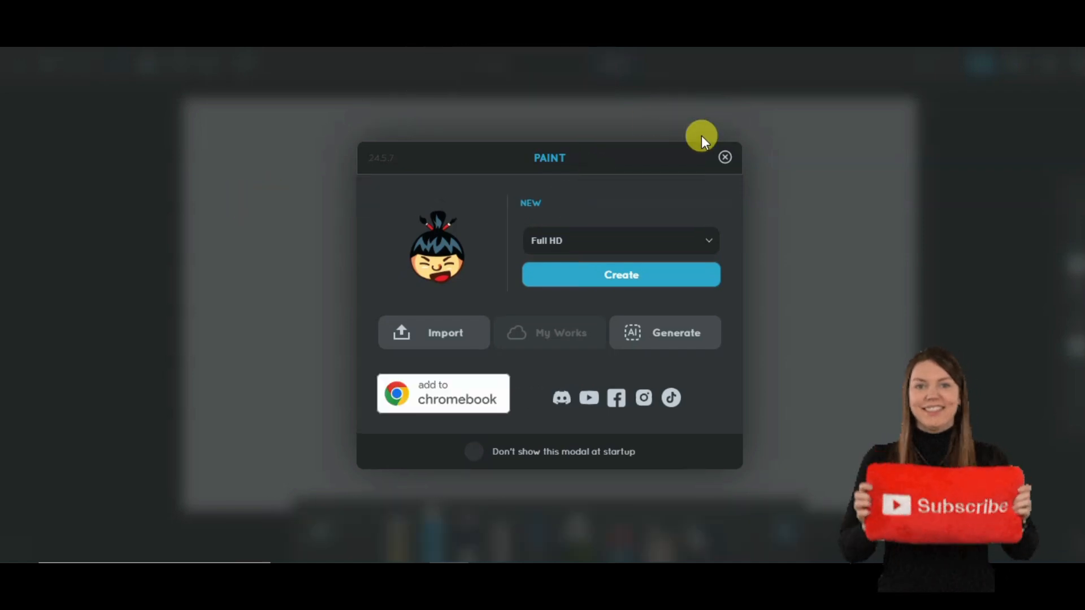
click(620, 274)
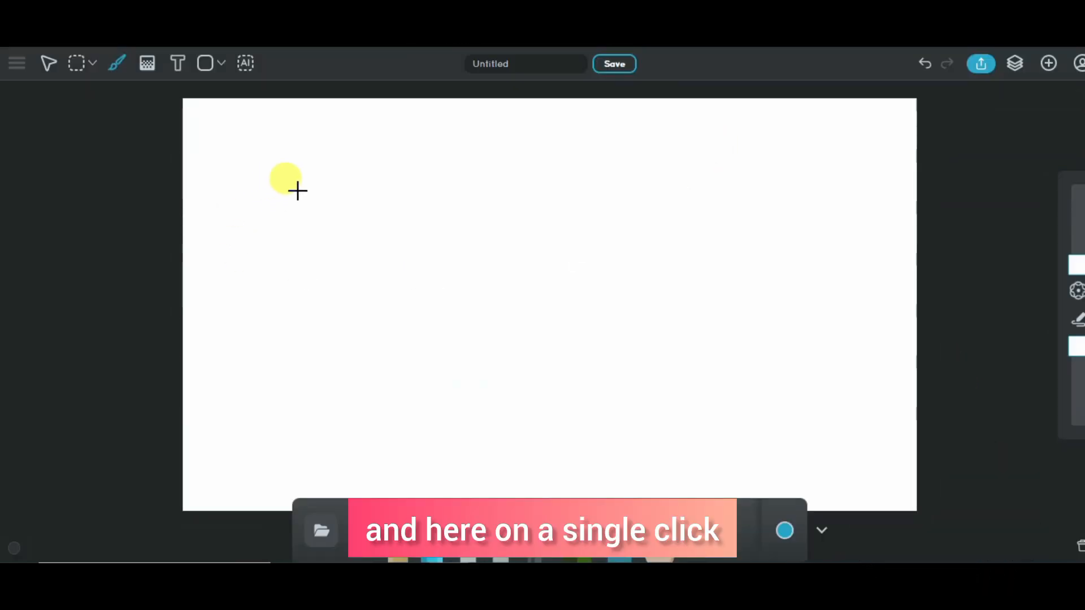
Select the pentagon shape and draw a pentagon outline on the canvas.
click(206, 63)
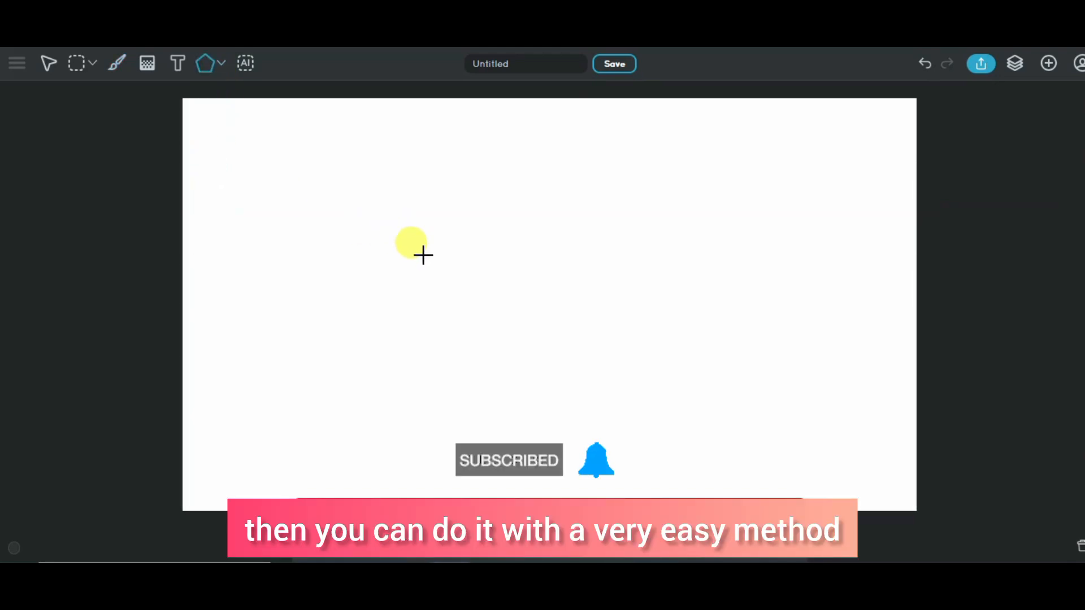
drag(422, 254, 583, 355)
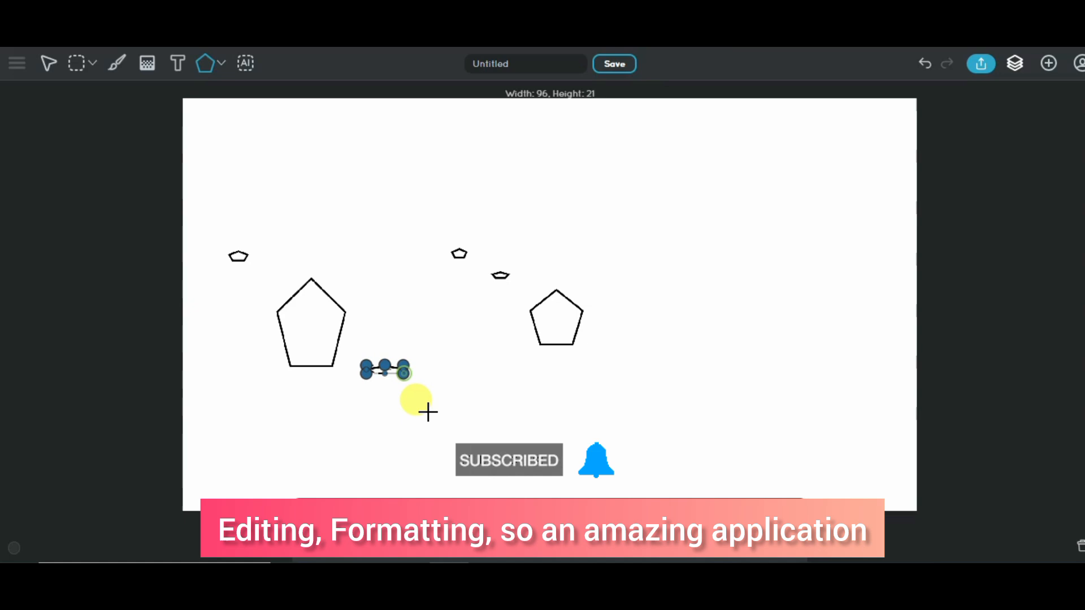
Bring up the shape tool options while keeping the drawn pentagons on the canvas.
click(18, 63)
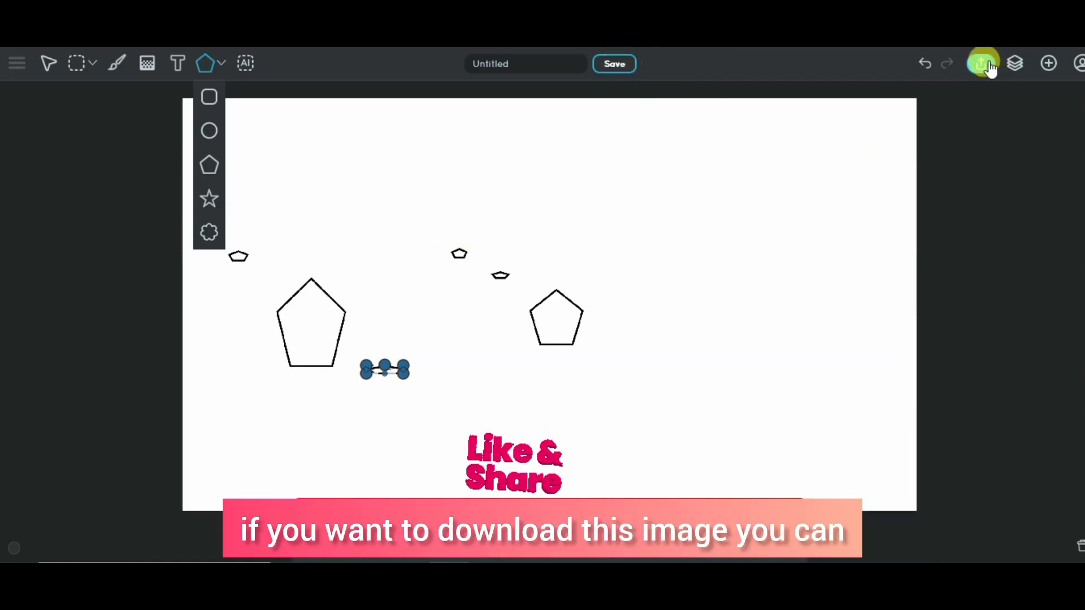
mouse_move(983, 62)
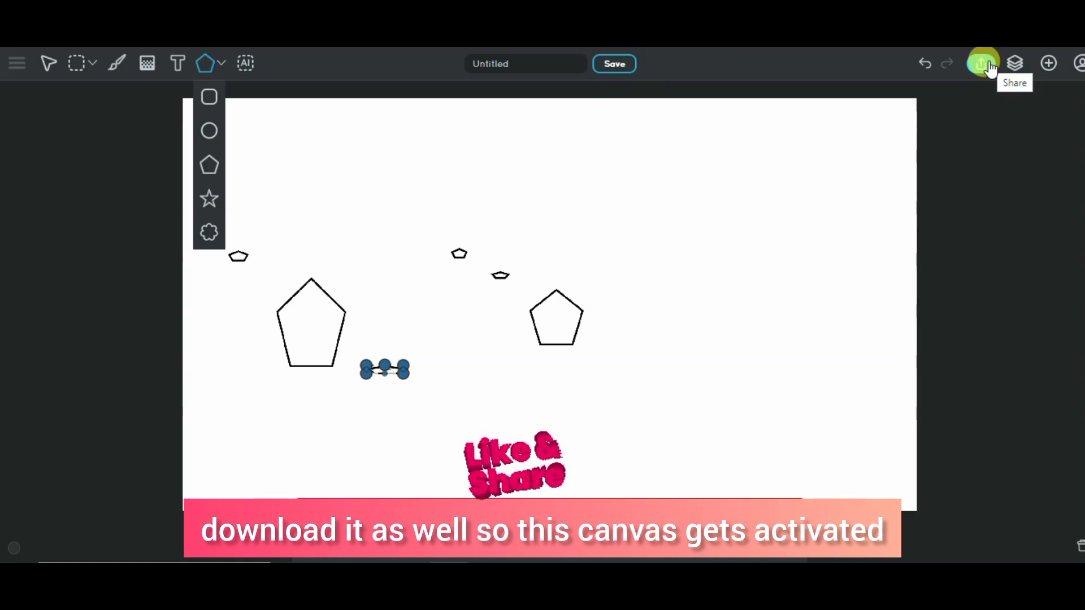